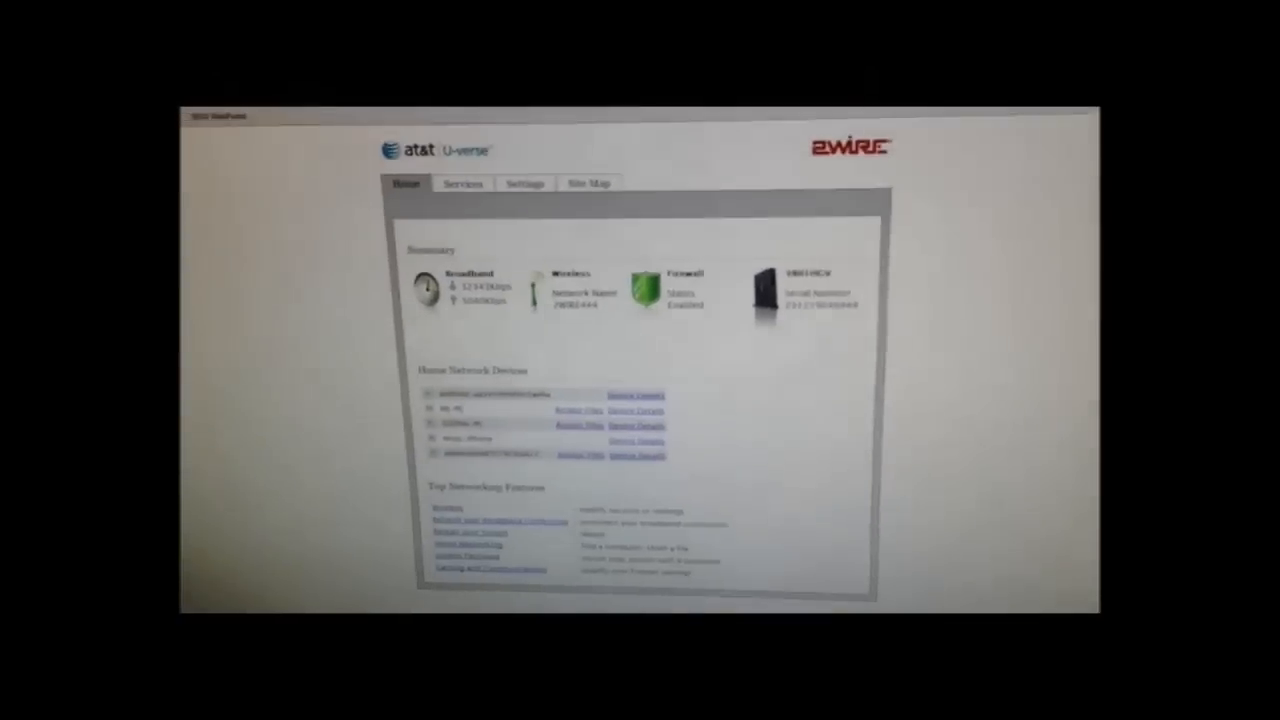
Open the gateway's Settings tab to show the System Information status page.
left_click(523, 183)
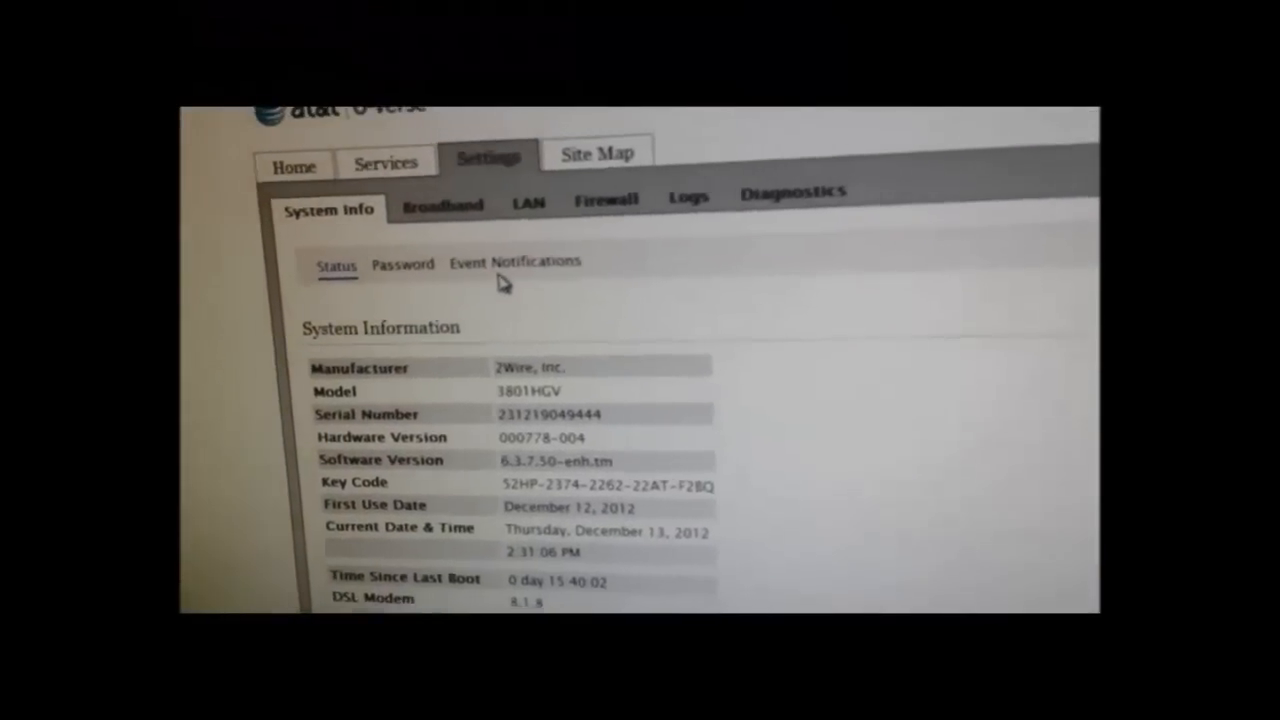
Open the LAN wireless settings page for the 2WIRE444 network.
left_click(513, 262)
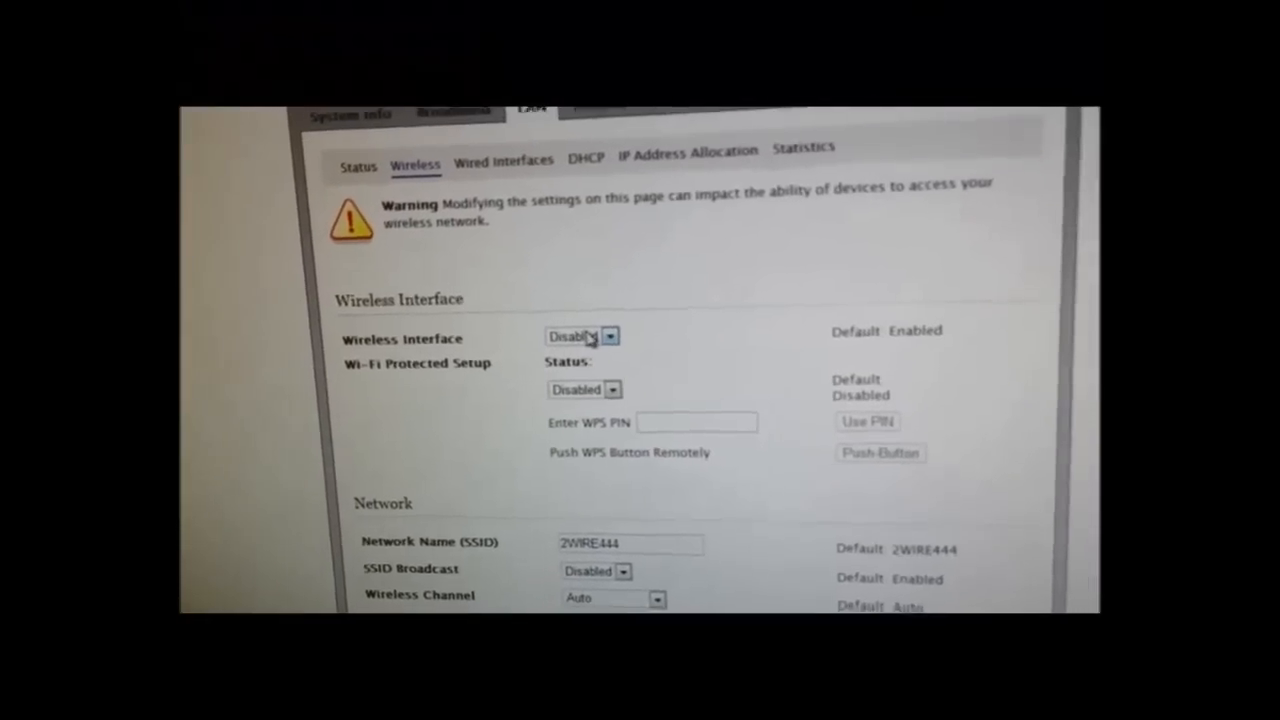
scroll("down", 3)
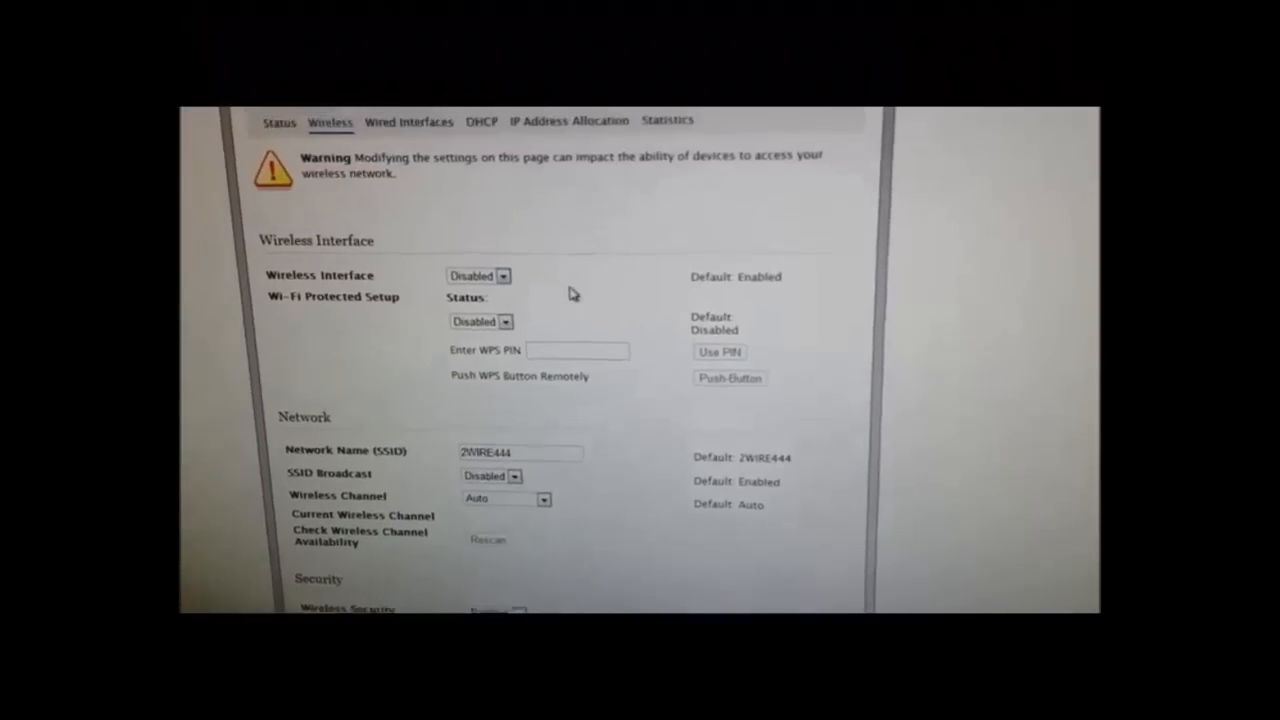
scroll("down", 3)
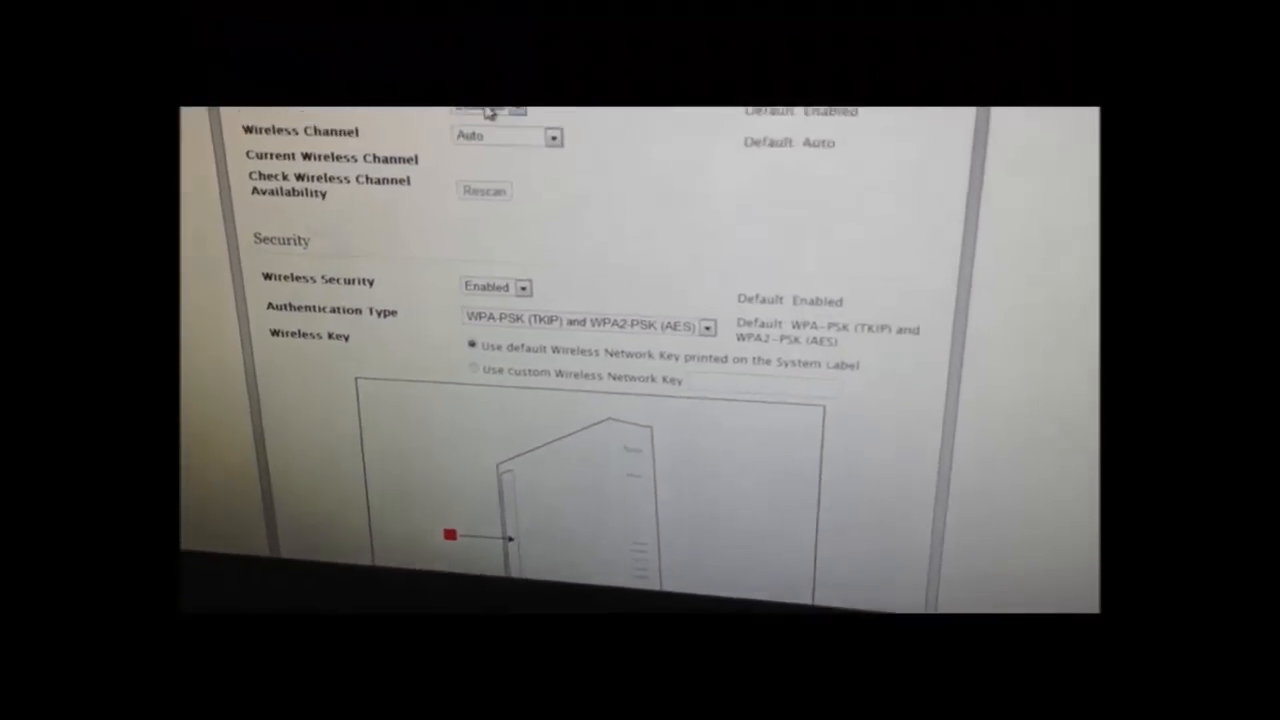
scroll("up", 3)
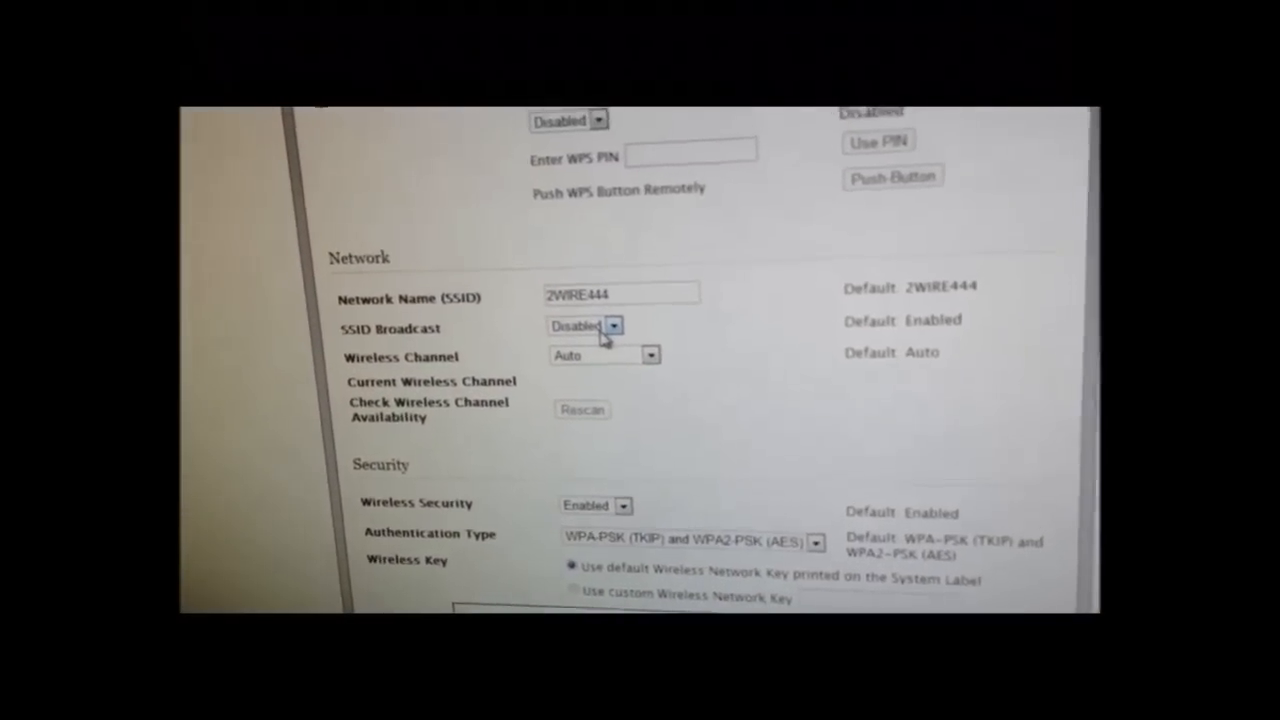
scroll("down", 3)
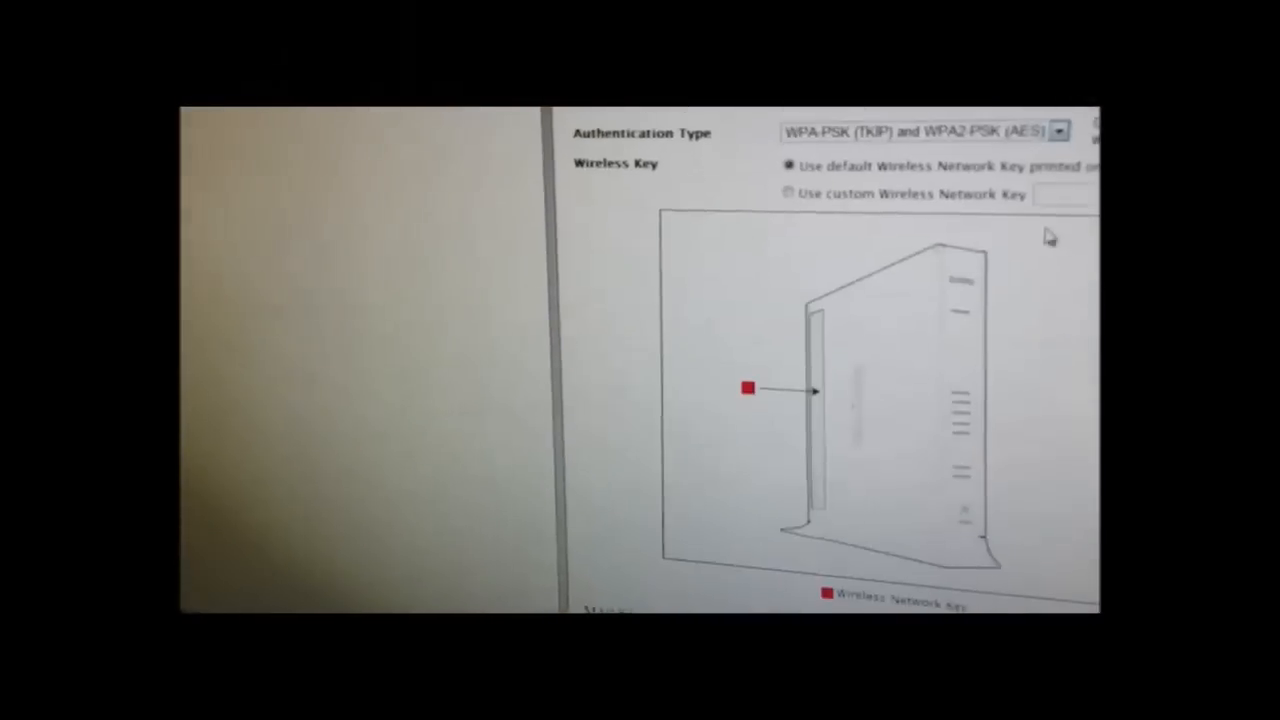
scroll("down", 3)
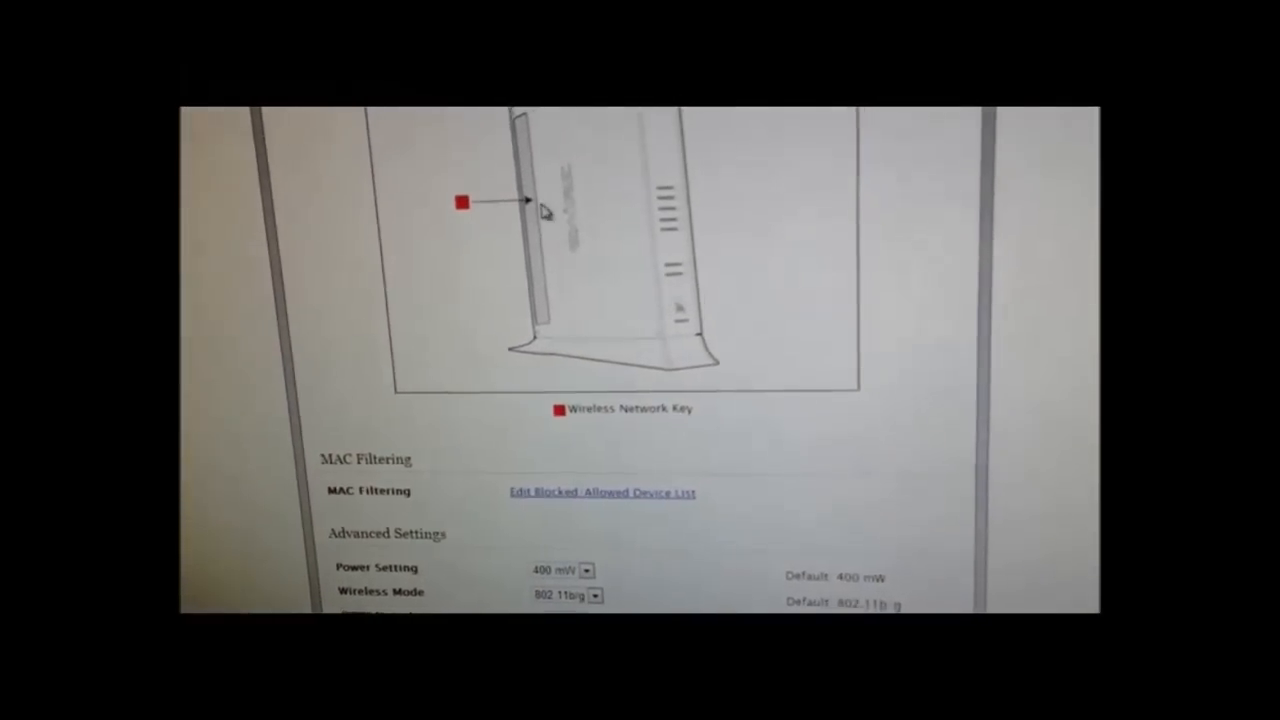
scroll("down", 3)
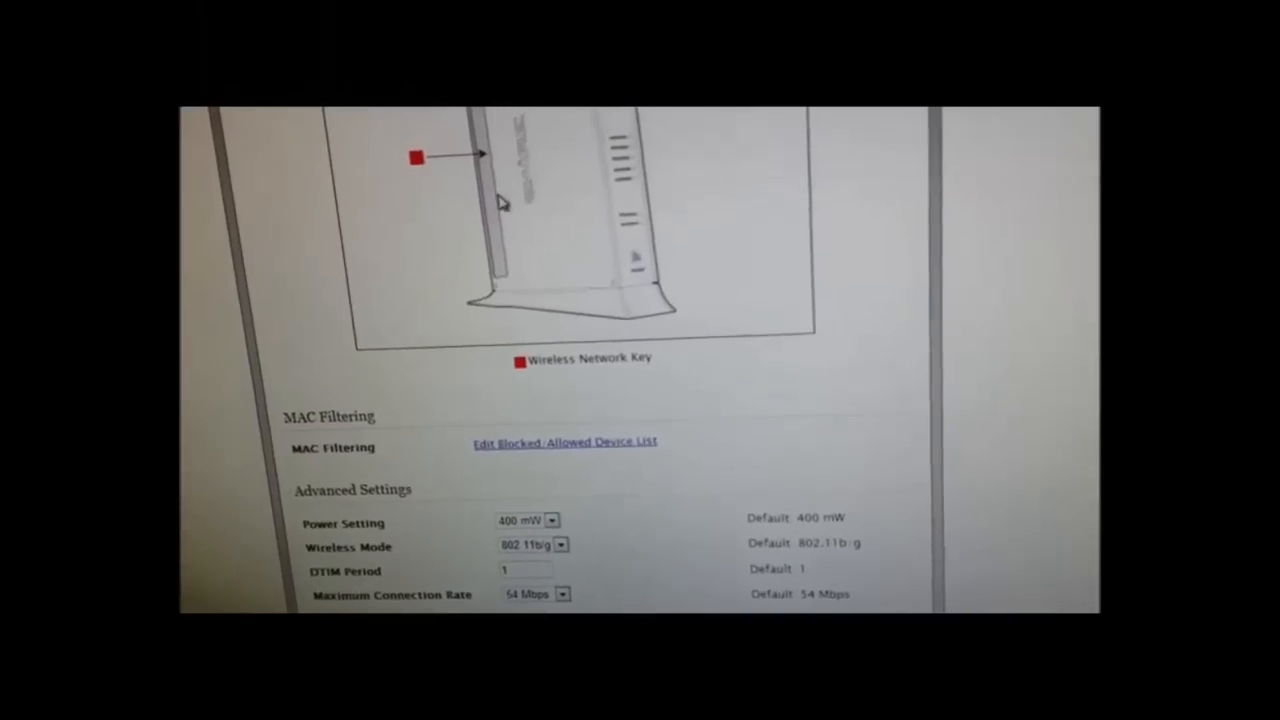
scroll("up", 3)
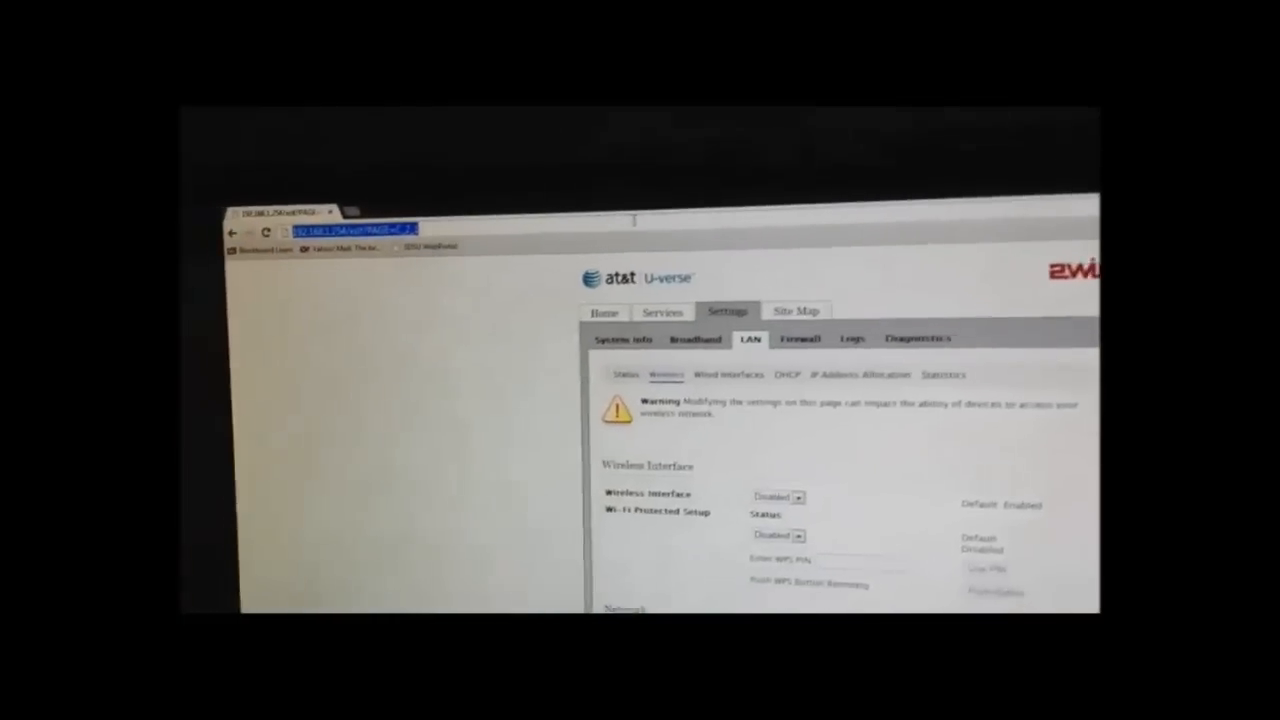
Select the browser address bar to enter the Linksys router's IP address.
left_click(350, 228)
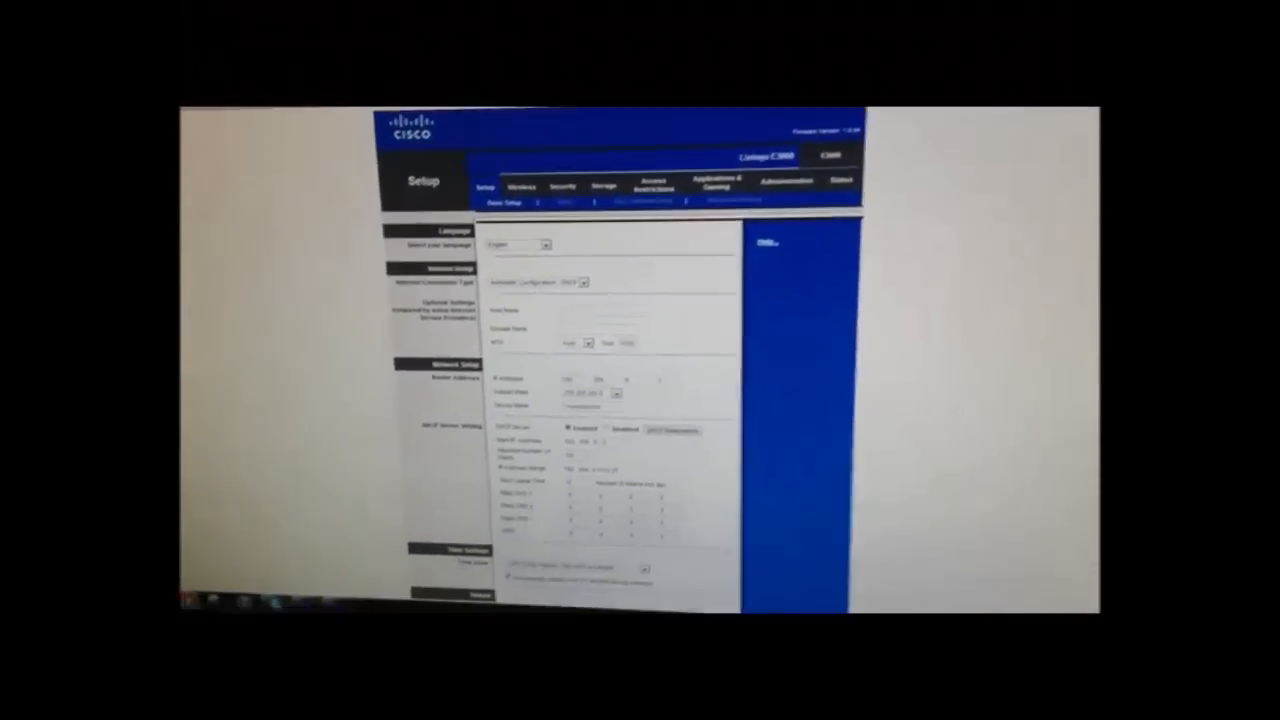
Scroll Basic Setup to Network Setup, checking address 192.168.0.3 and device name YoungSpruce.
scroll("down", 3)
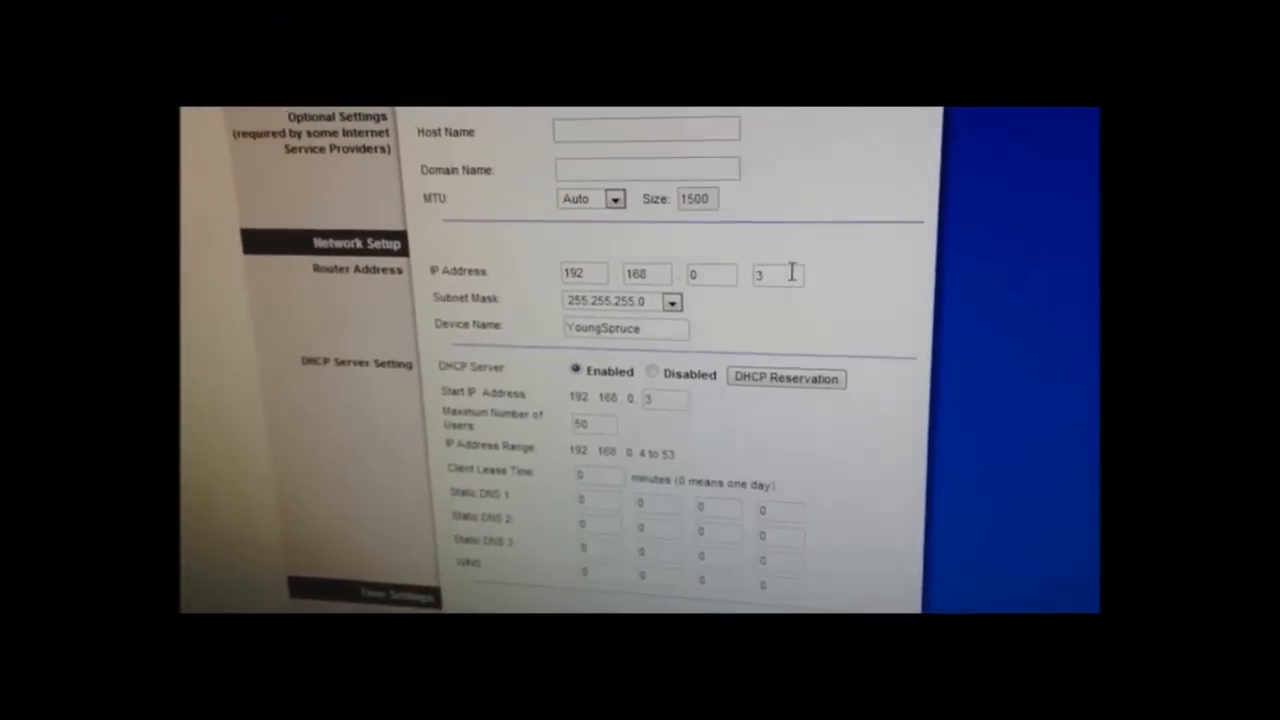
scroll("down", 3)
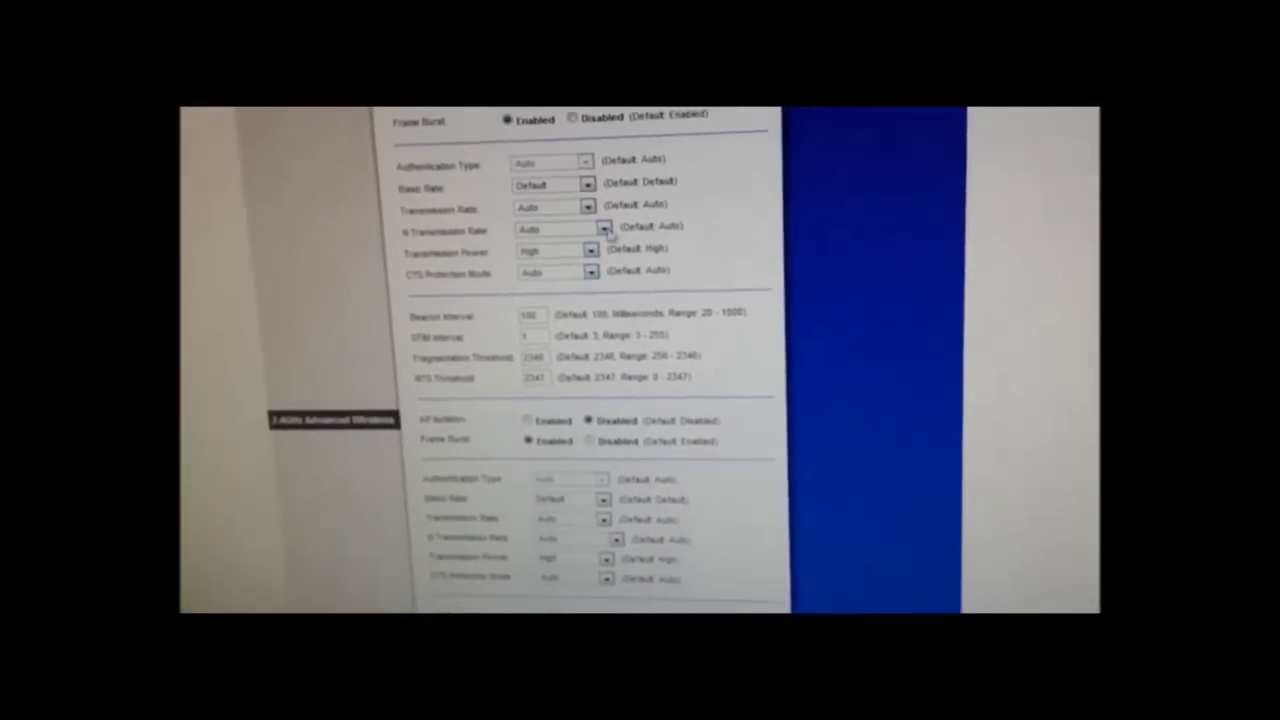
Scroll down through the Advanced Wireless Settings page.
scroll("down", 3)
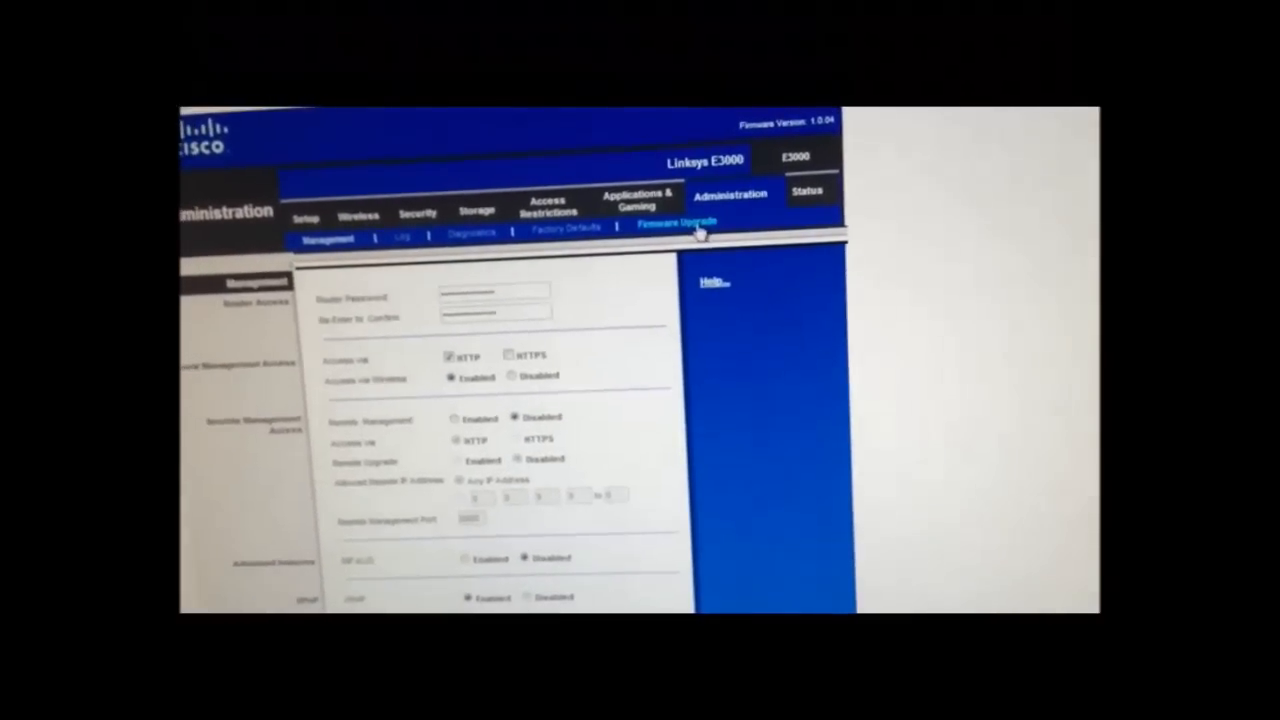
Review Access Restrictions, firewall, wireless and router status pages, then return to Basic Setup.
left_click(548, 205)
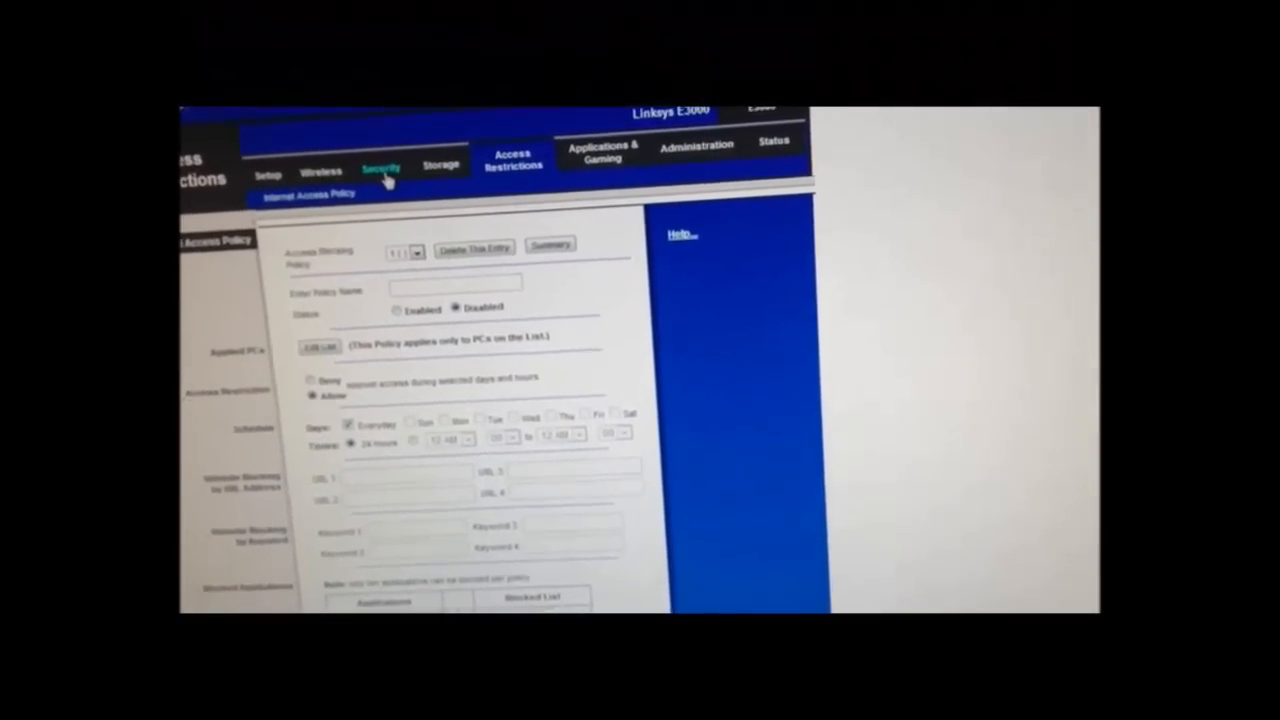
left_click(380, 166)
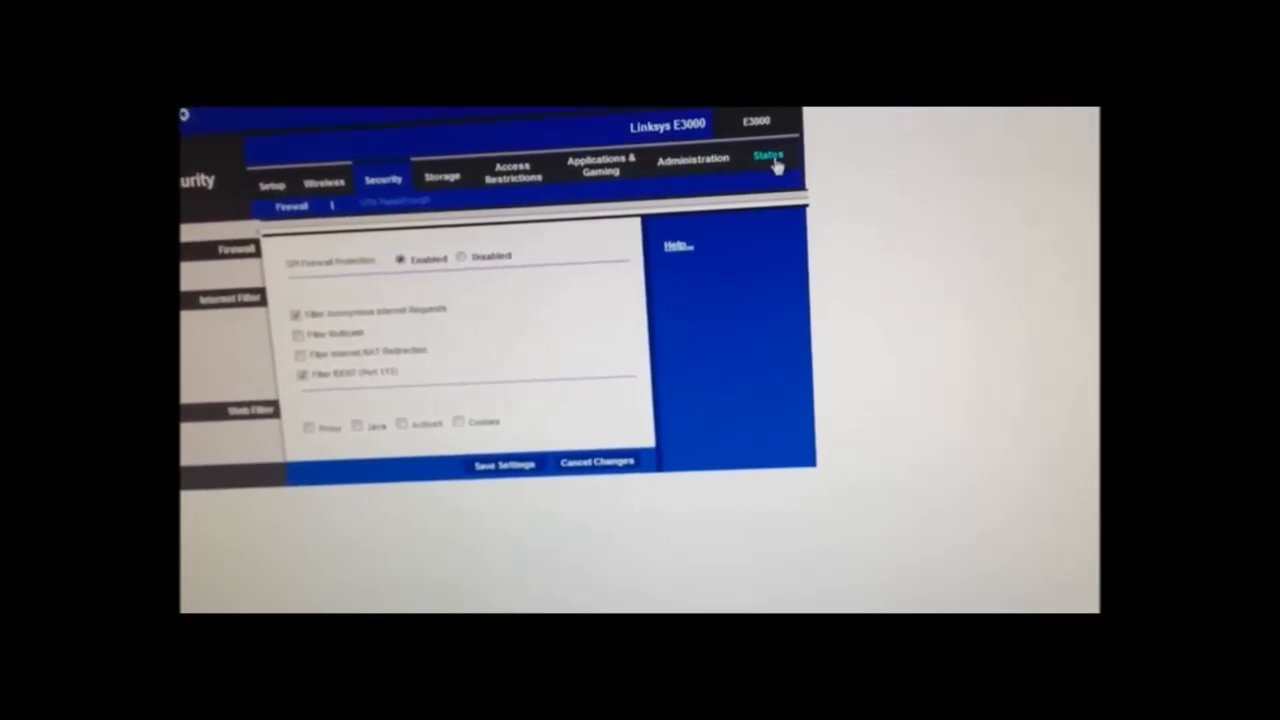
left_click(770, 157)
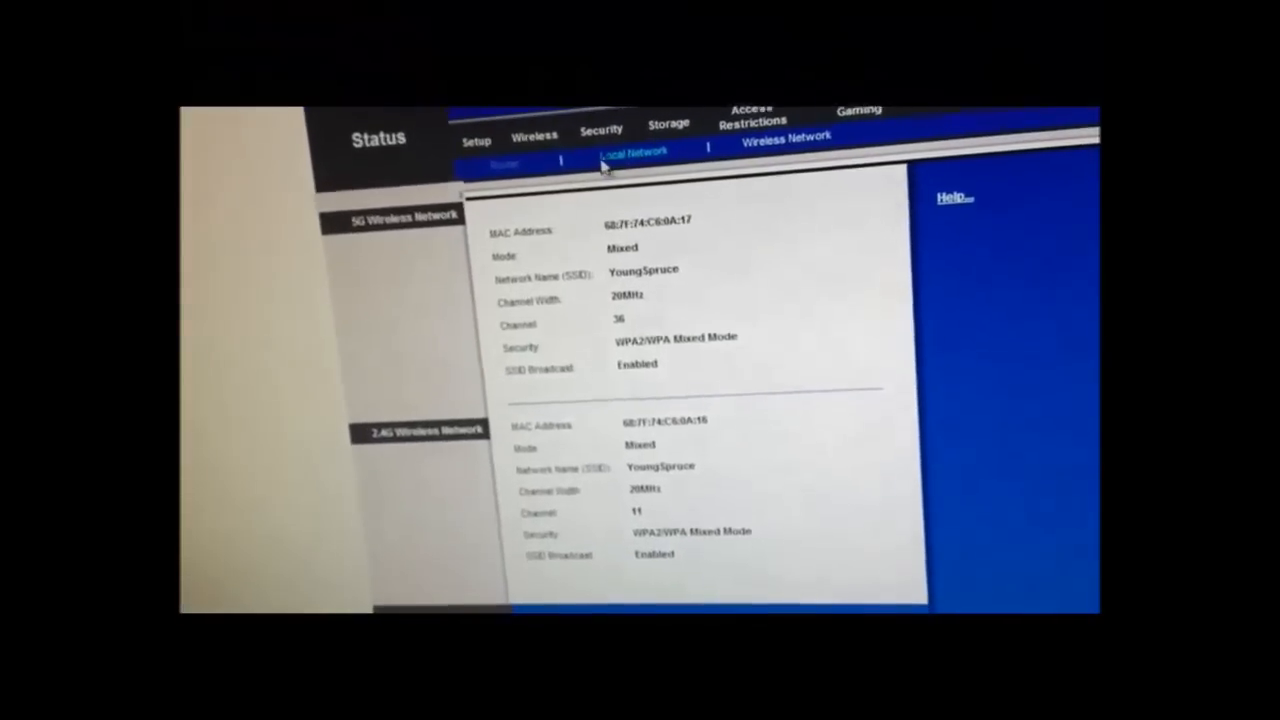
left_click(632, 152)
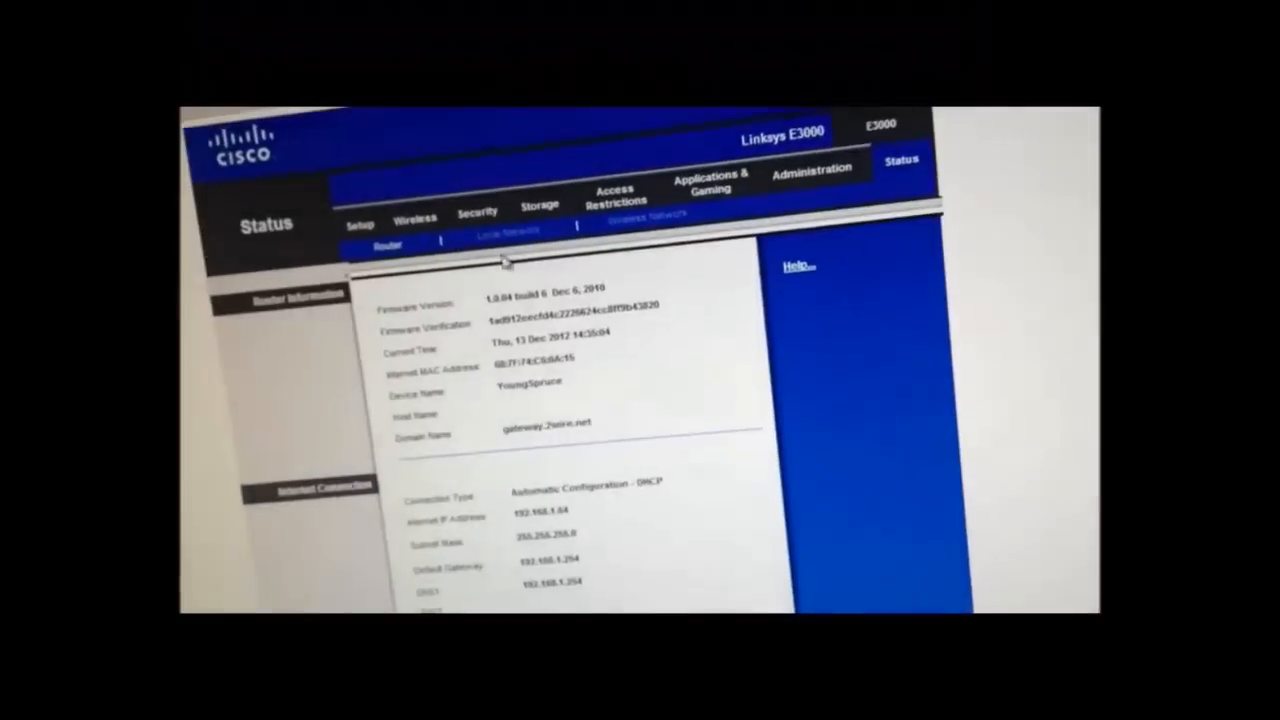
left_click(477, 210)
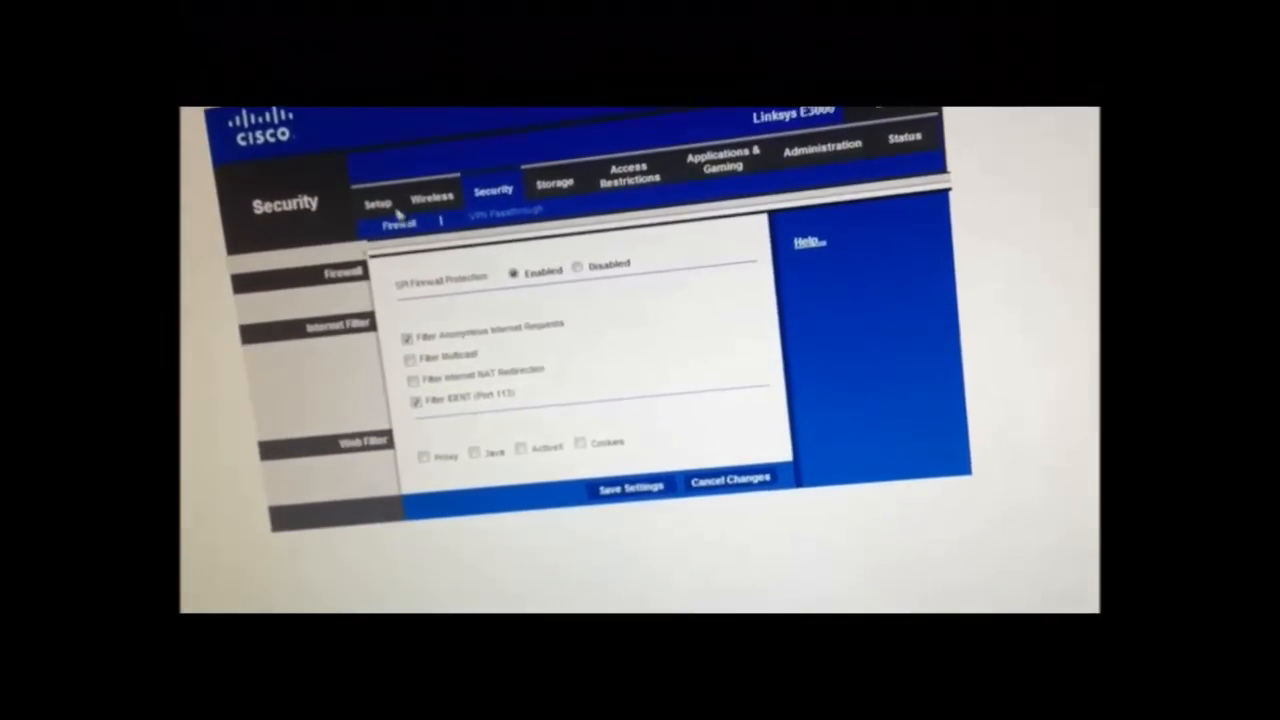
left_click(377, 200)
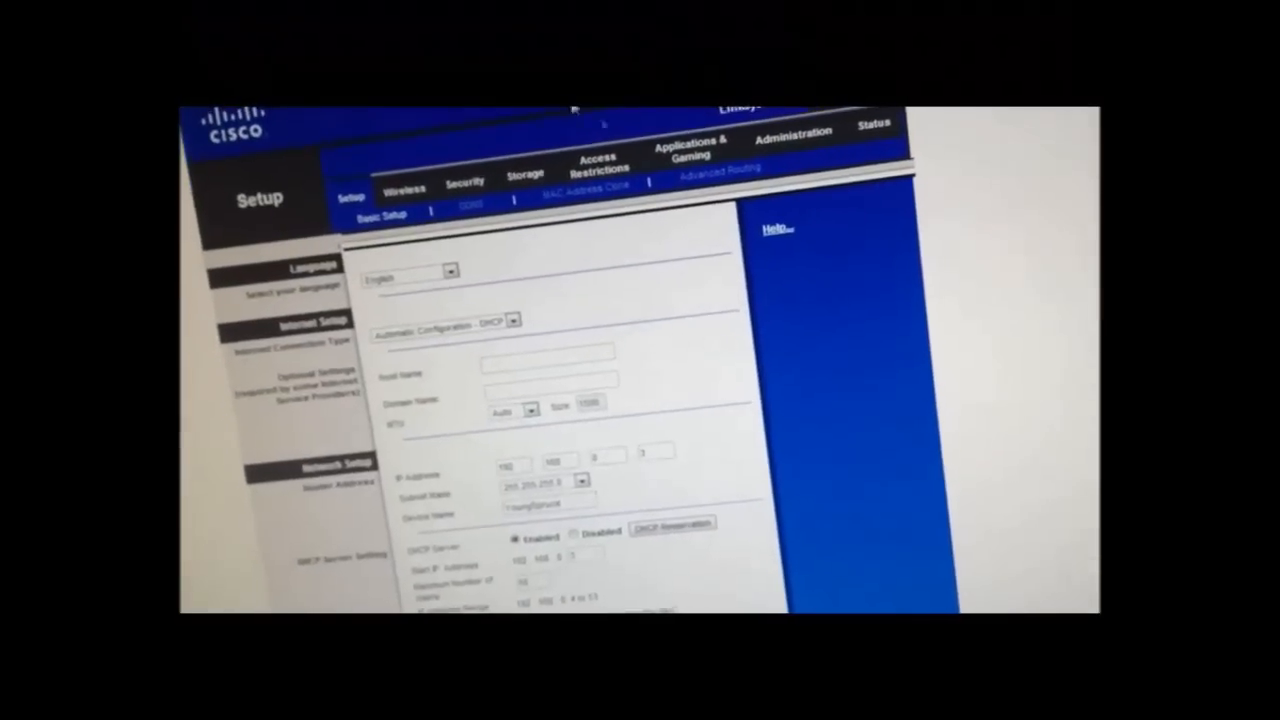